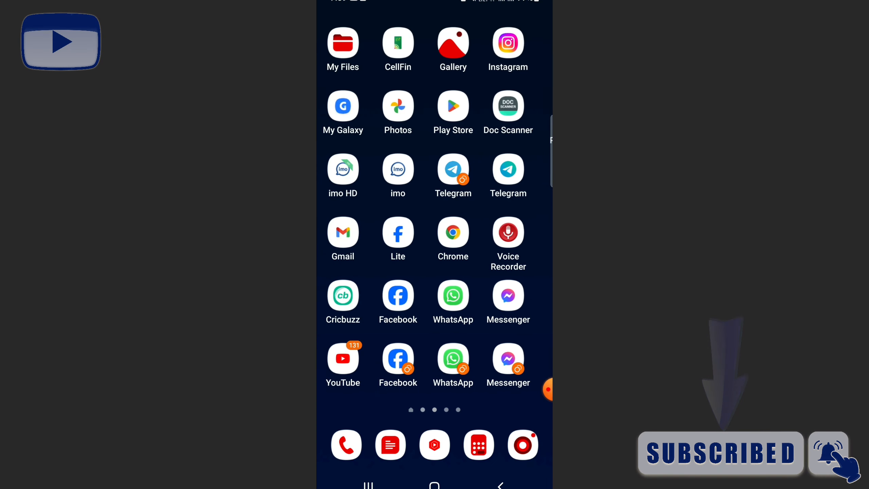
Swipe right through the home screen pages to reach and launch bKash.
{"action": "scroll", "scroll_direction": "right", "scroll_amount": 3}
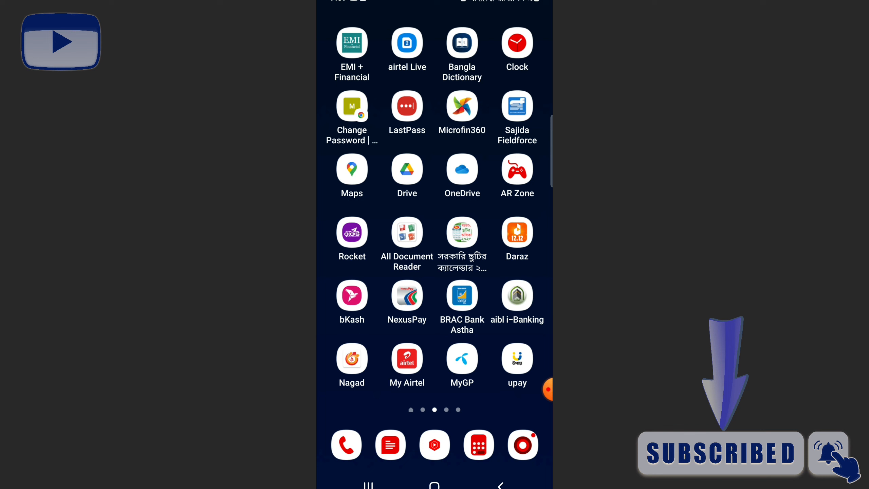
{"action": "scroll", "scroll_direction": "right", "scroll_amount": 3}
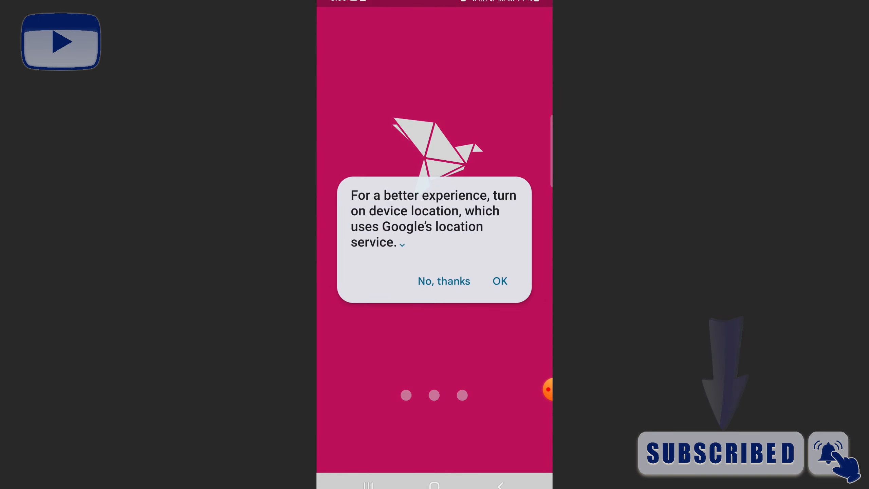
Dismiss the device location prompt and start fingerprint login setup from the Log In screen.
{"action": "left_click", "coordinate": [443, 281]}
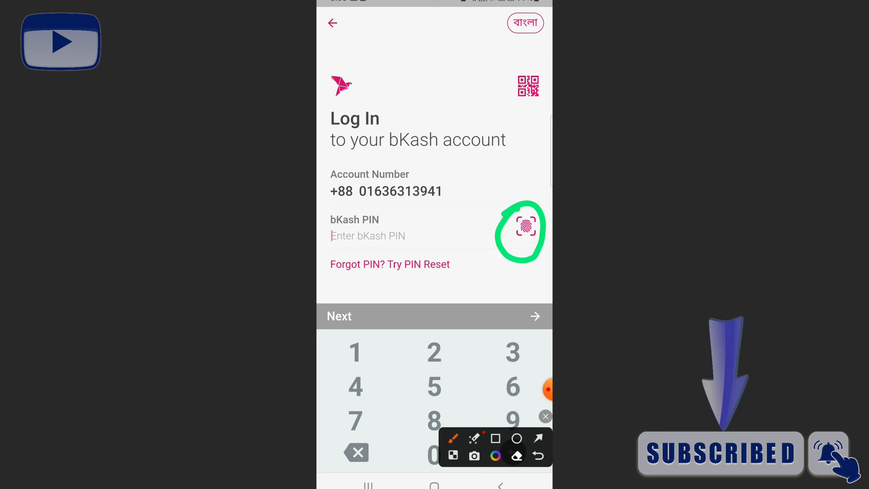
{"action": "left_click", "coordinate": [520, 229]}
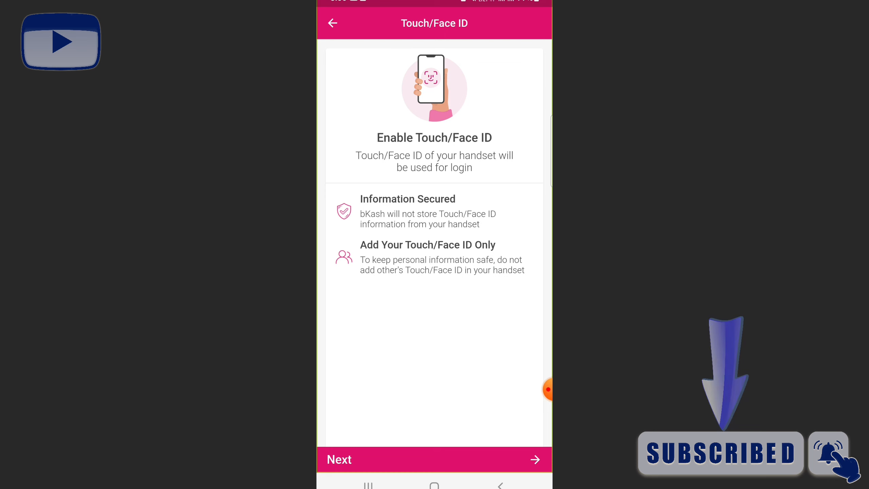
Continue past the intro and confirm the bKash PIN to enable Touch/Face ID.
{"action": "left_click", "coordinate": [434, 459]}
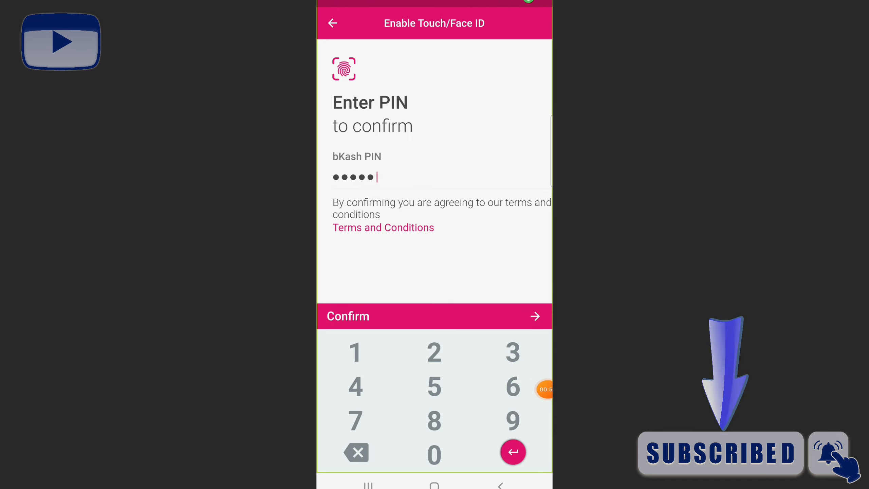
{"action": "left_click", "coordinate": [434, 316]}
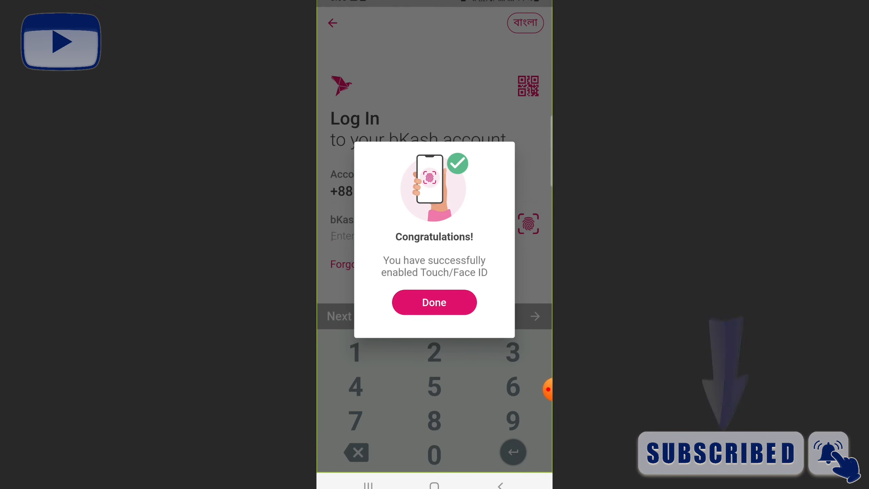
Close the success message and log in by fingerprint to the account home screen.
{"action": "left_click", "coordinate": [434, 302]}
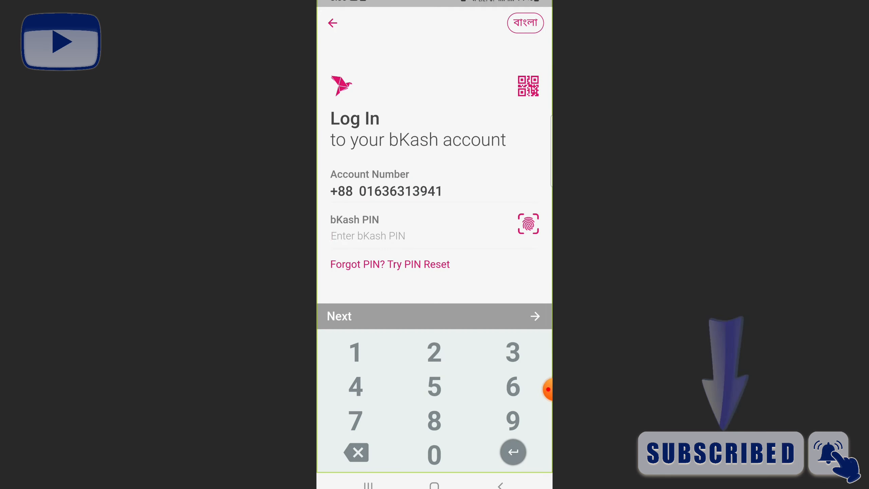
{"action": "left_click", "coordinate": [367, 236]}
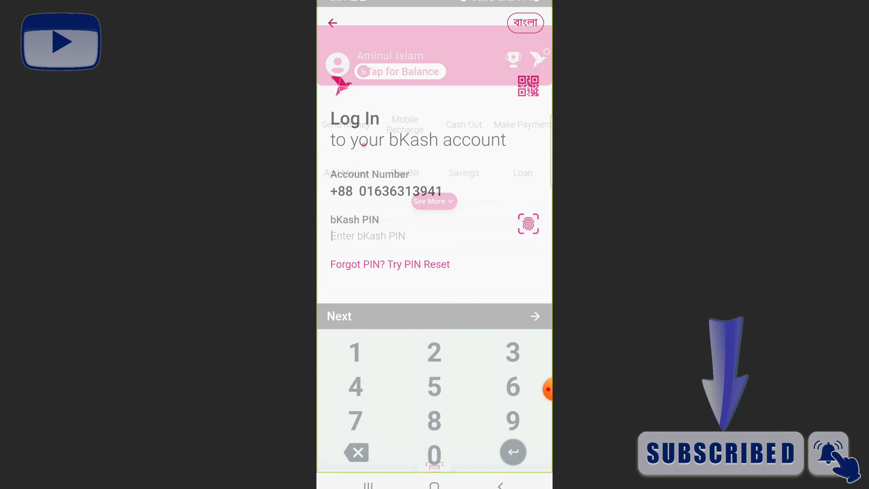
{"action": "left_click", "coordinate": [434, 316]}
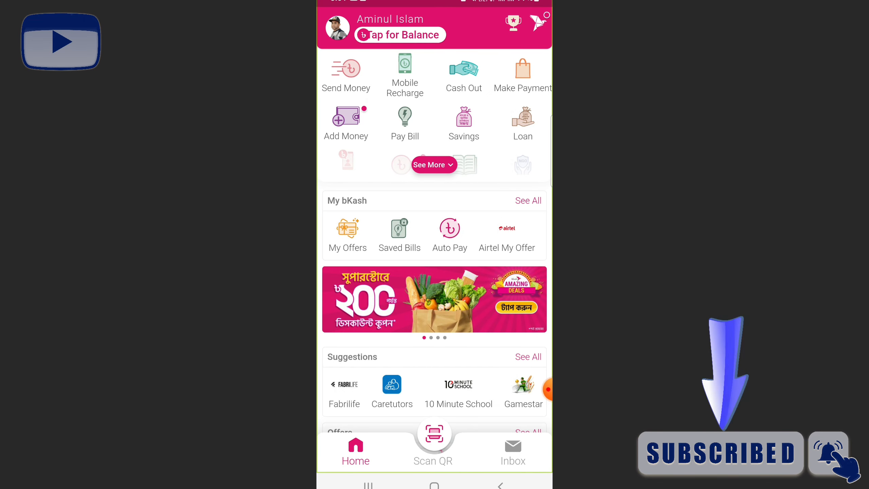